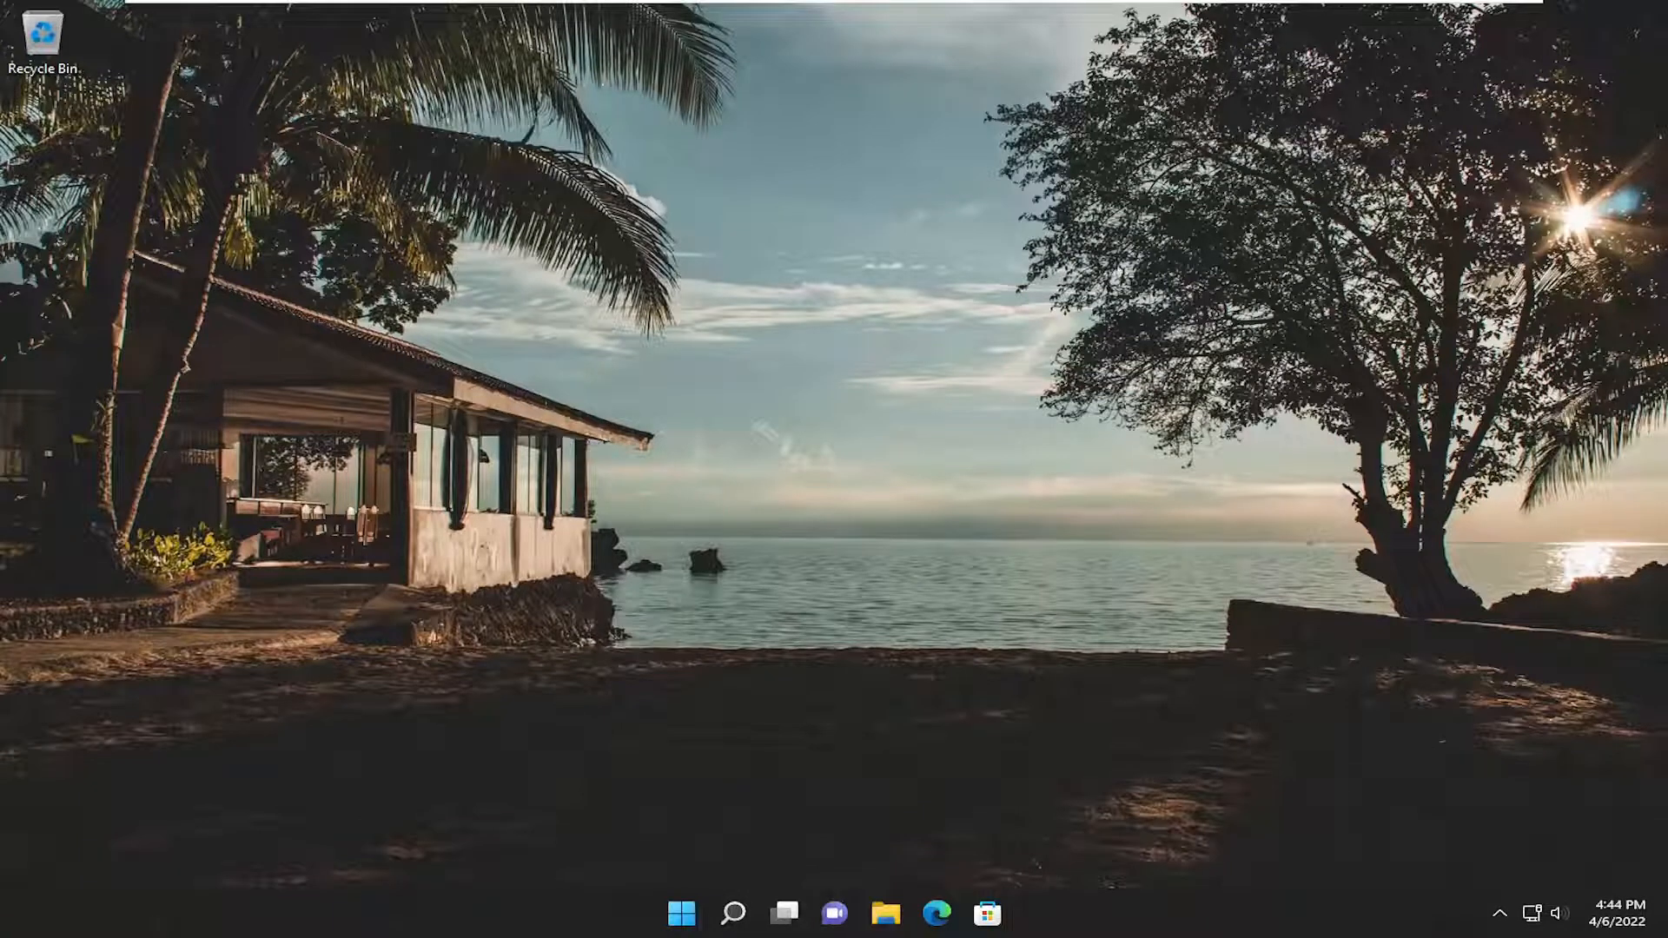
mouse_move(1027, 620)
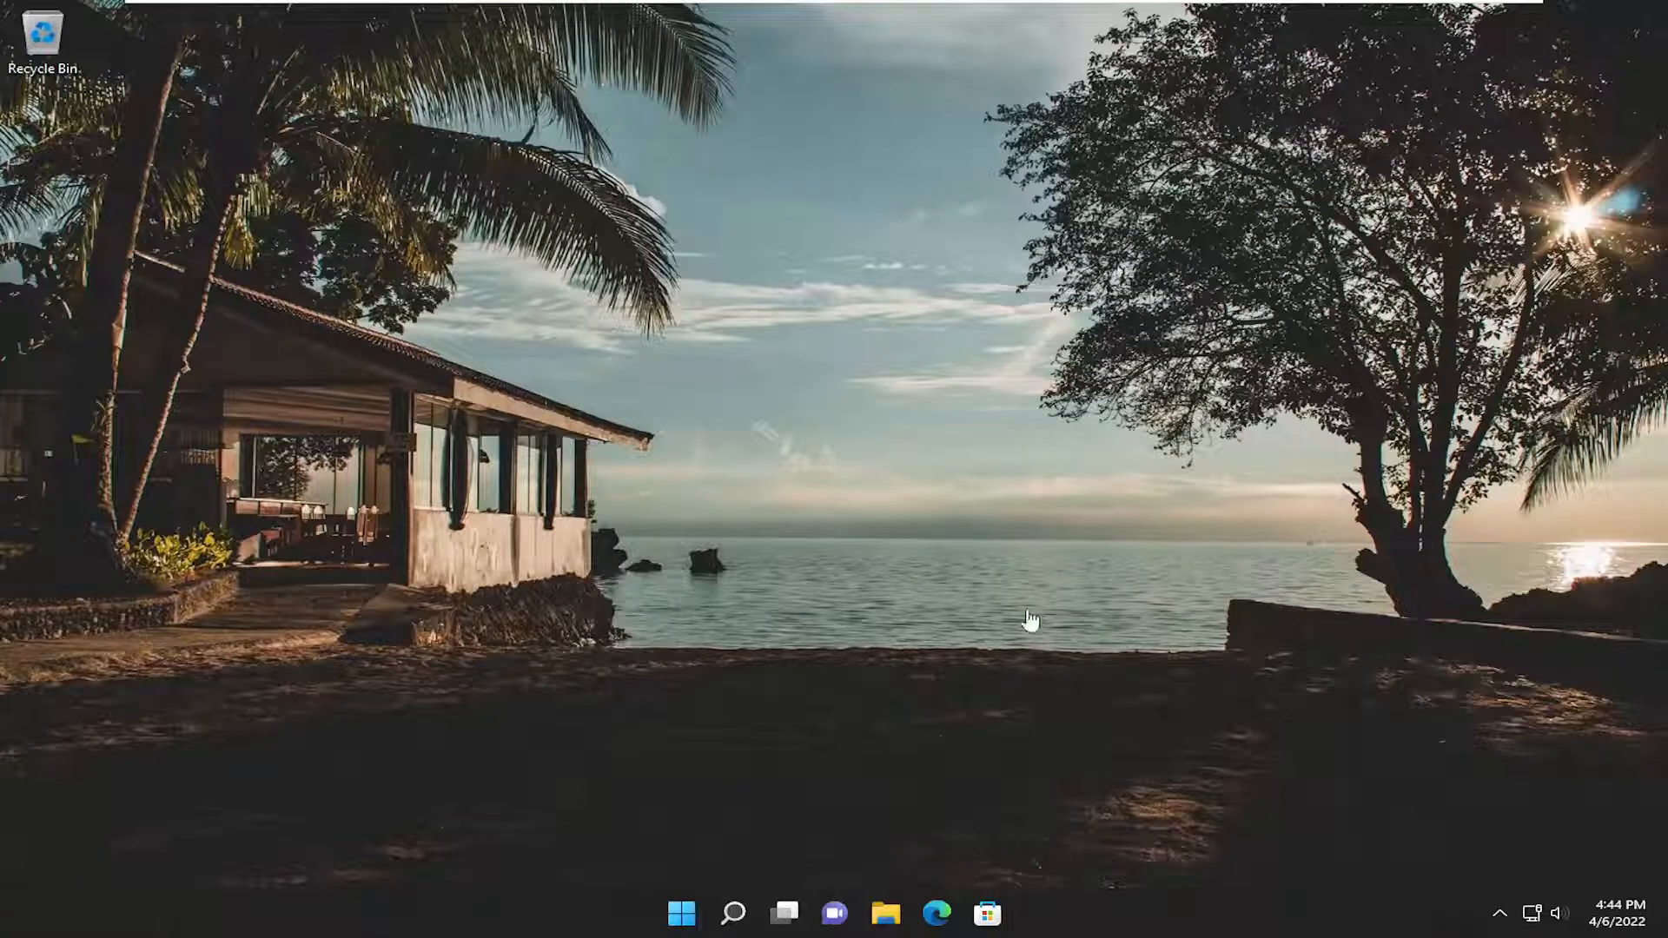
- Launch the Mail app from Windows Search by searching 'mail'
click(731, 912)
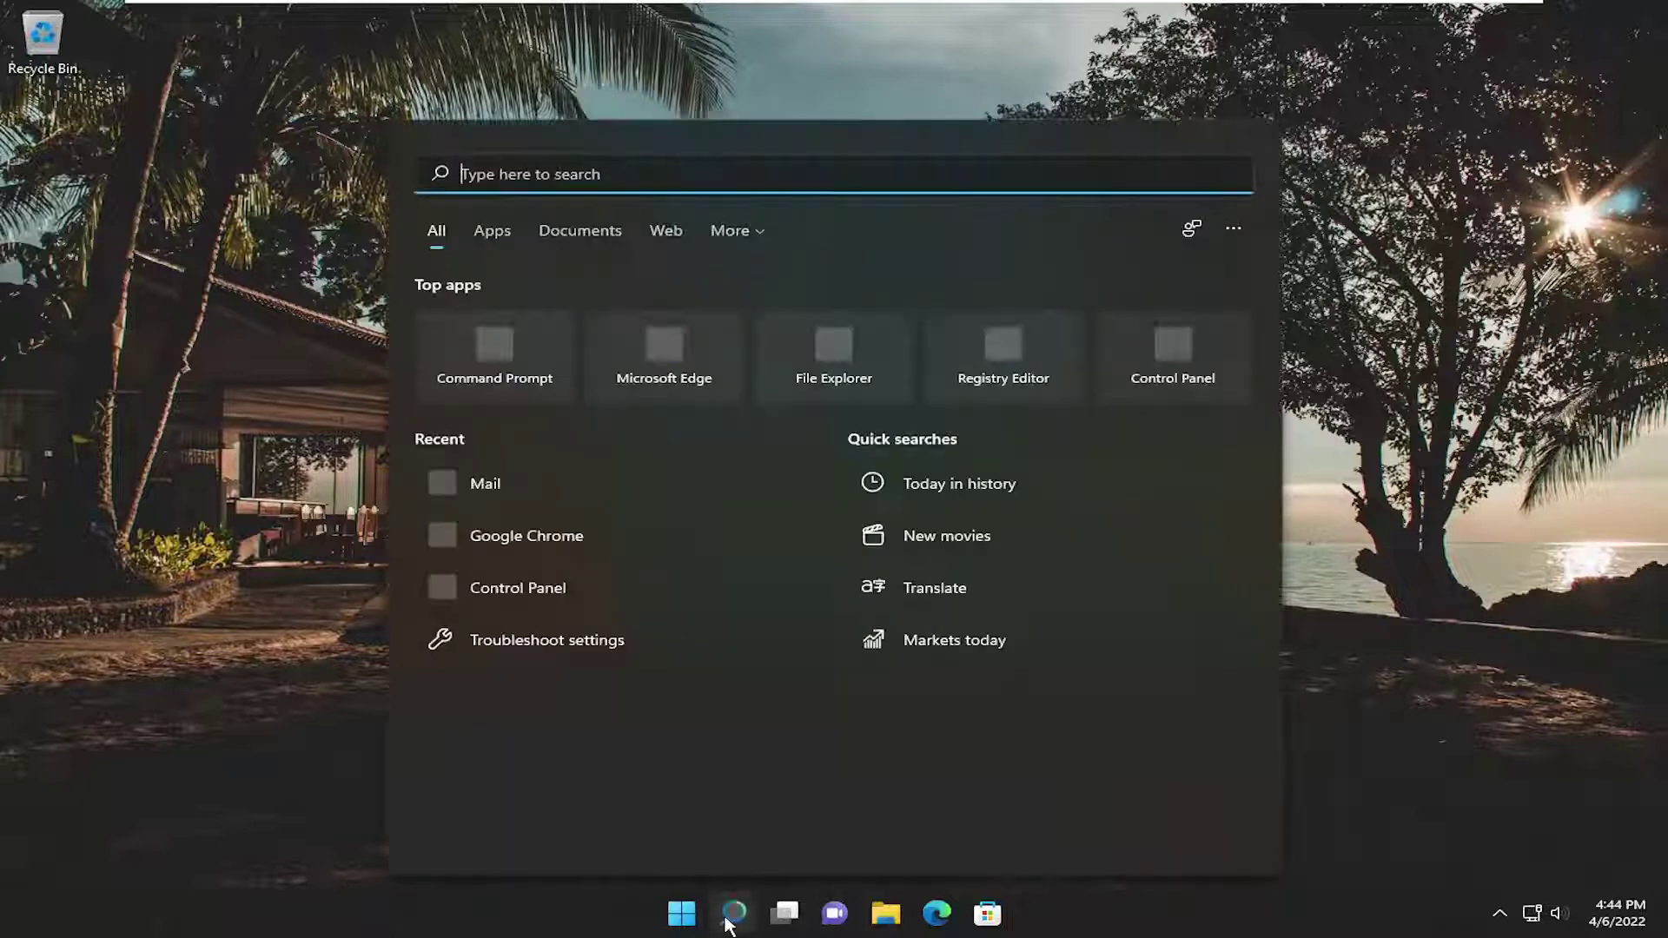
text(mail)
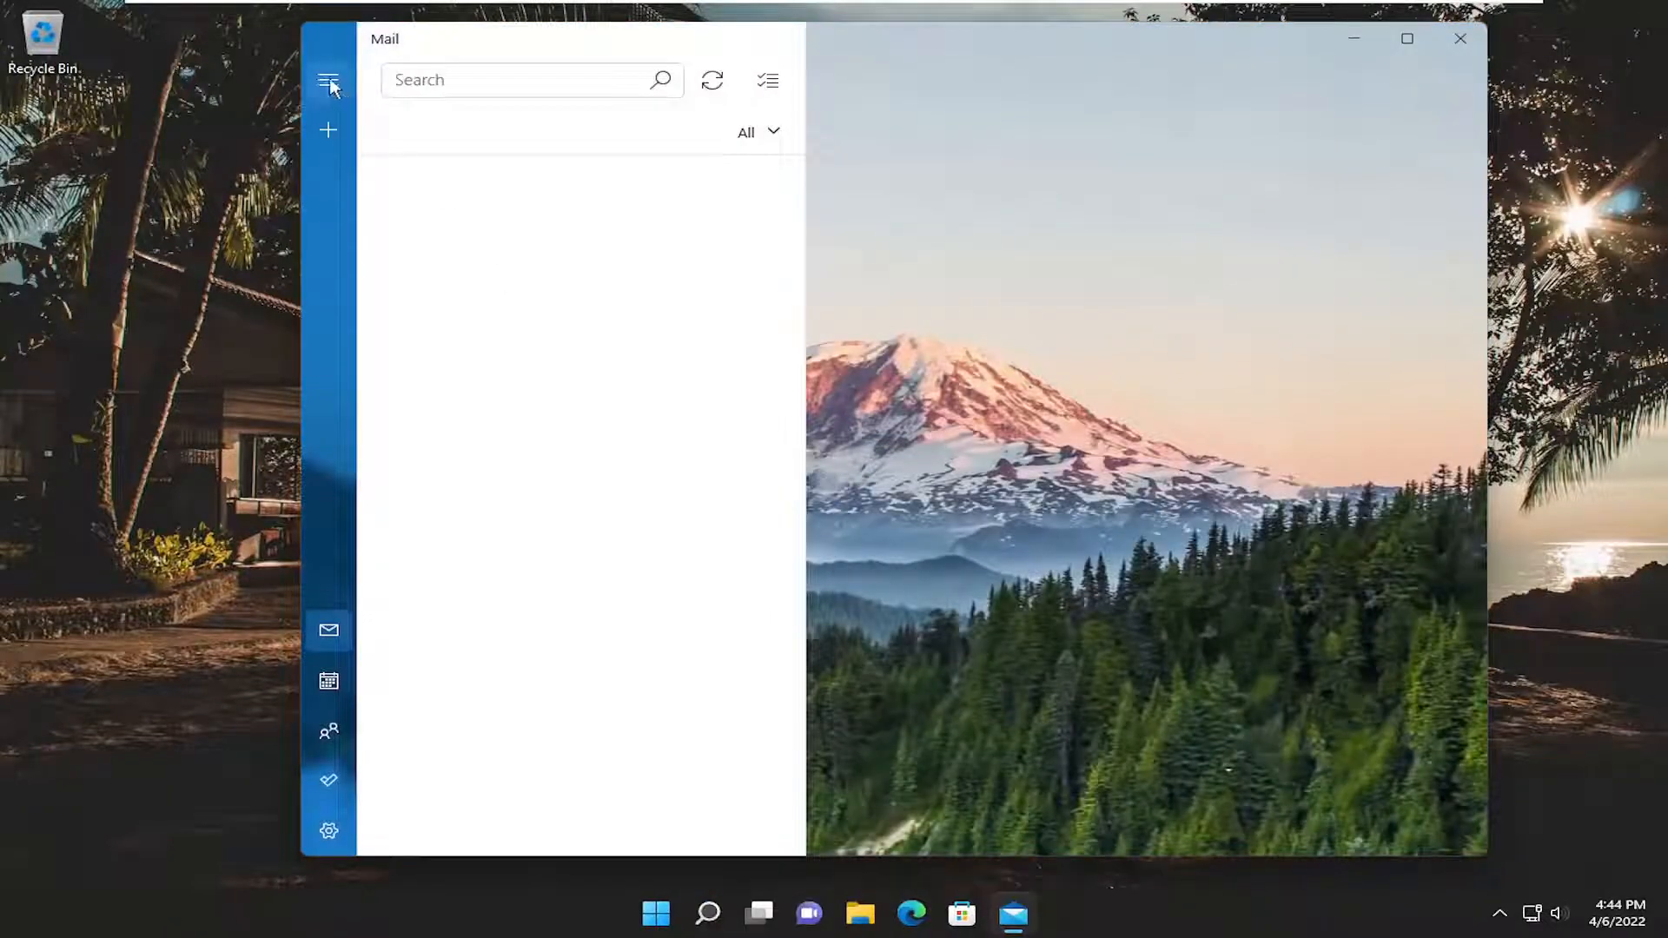
- Reach Mail's Manage accounts pane via the Settings gear
click(328, 830)
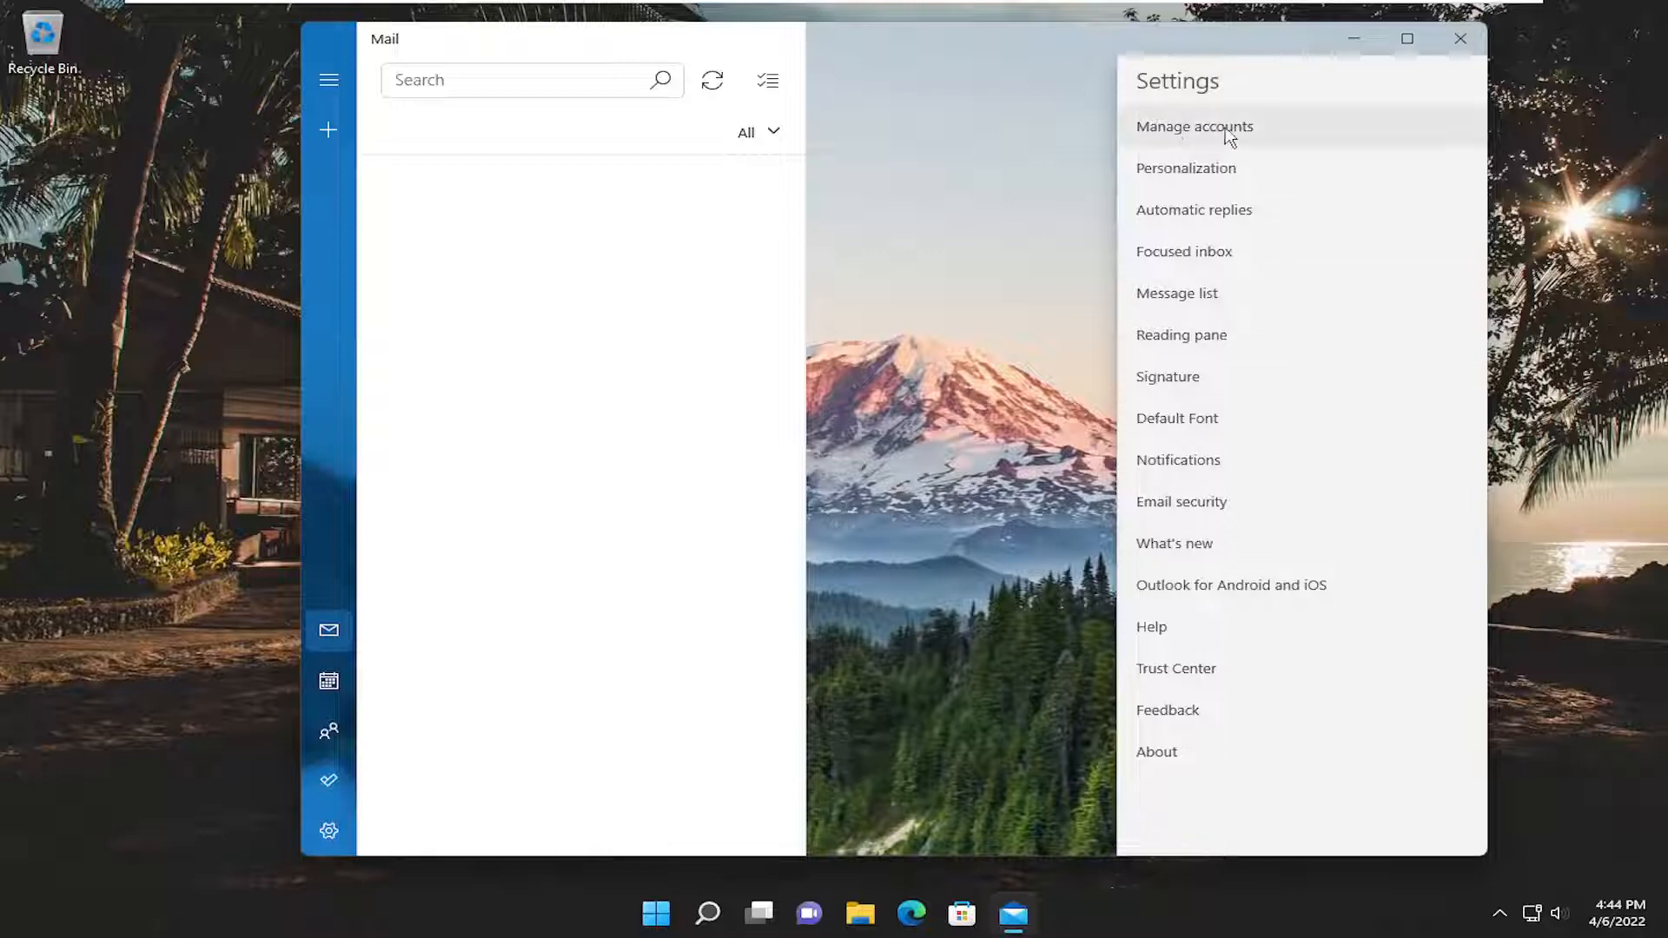
click(1193, 125)
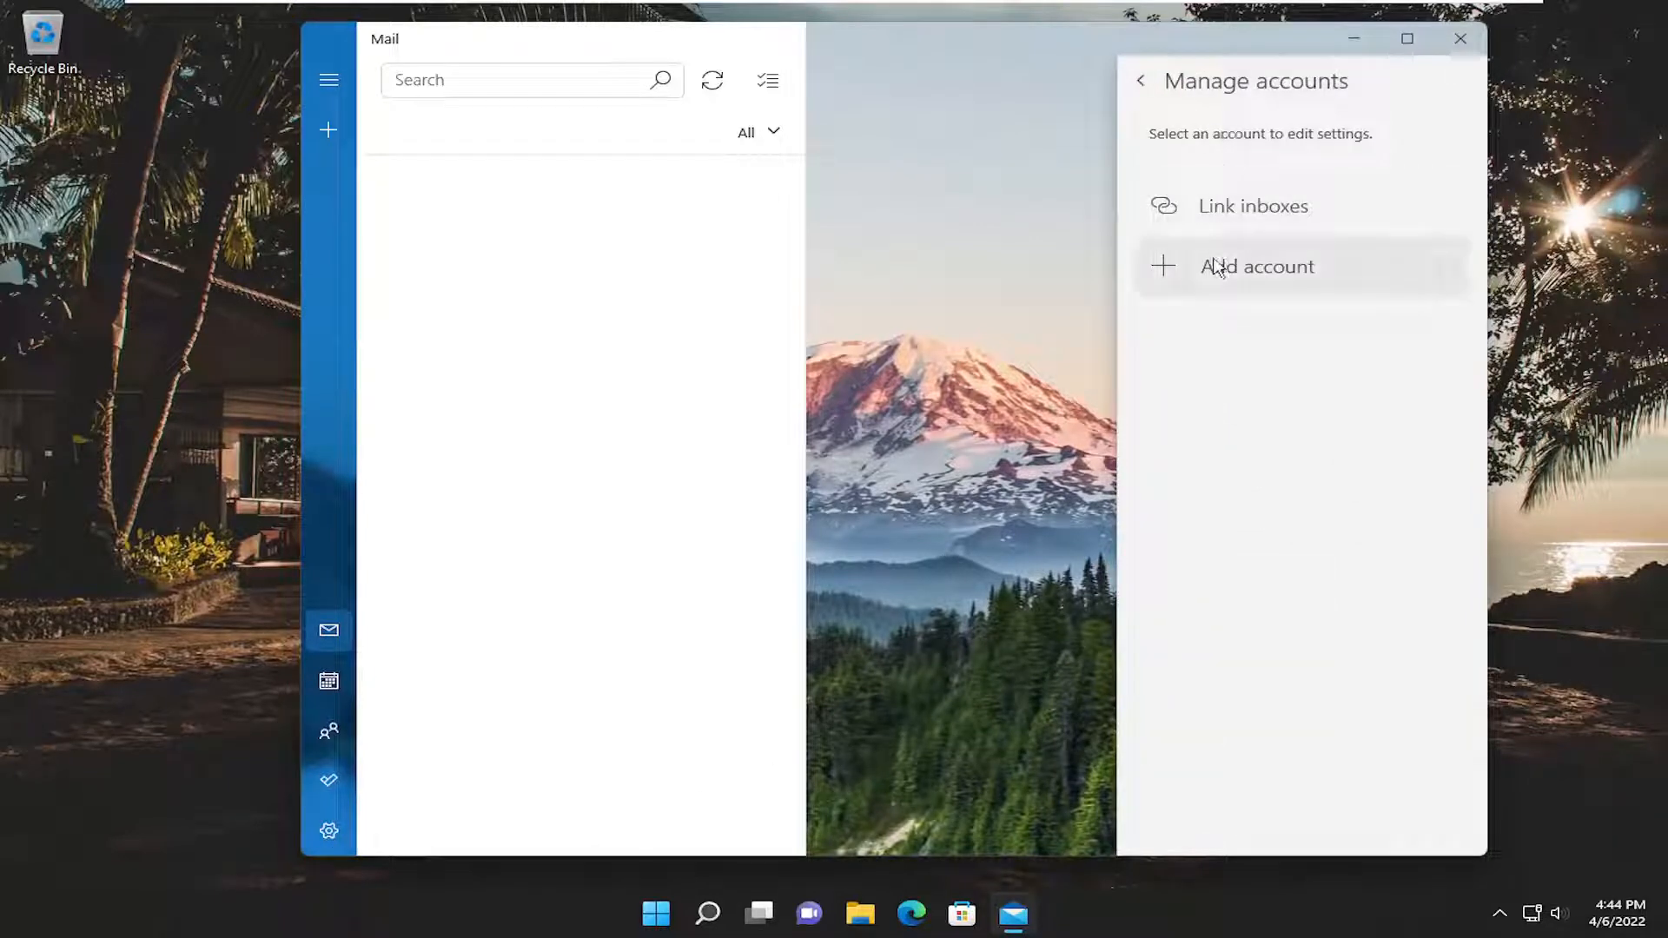
- Browse the Add an account provider list, dismiss it, and close Mail to the desktop
click(1256, 266)
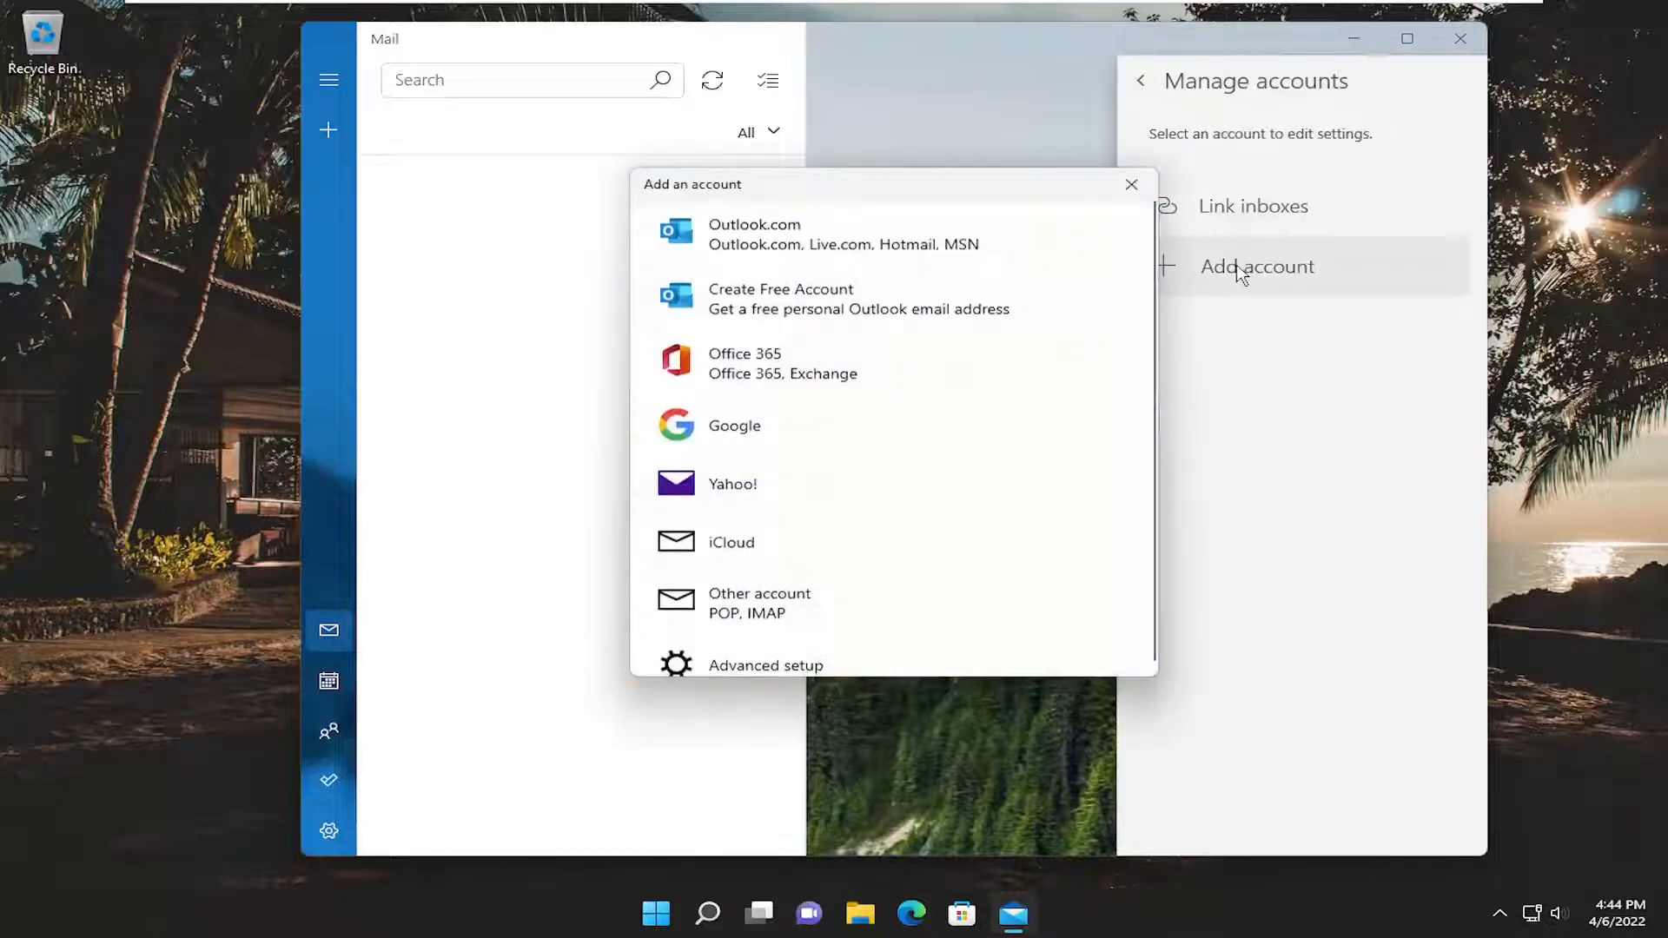
mouse_move(745, 405)
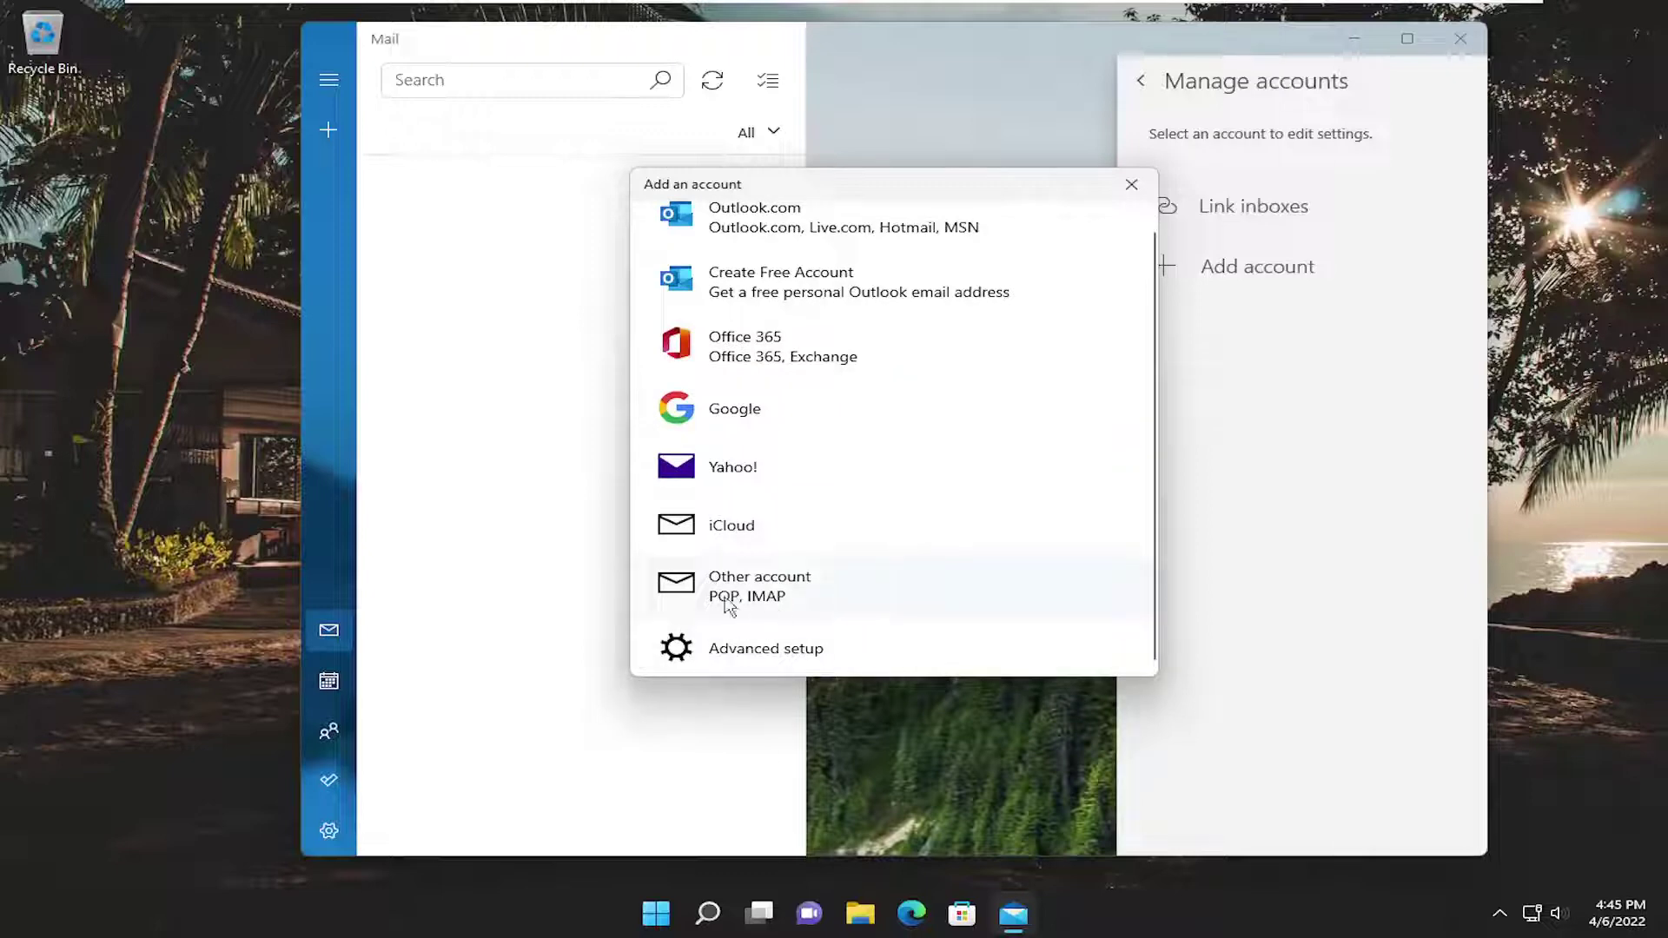
scroll(up, 3)
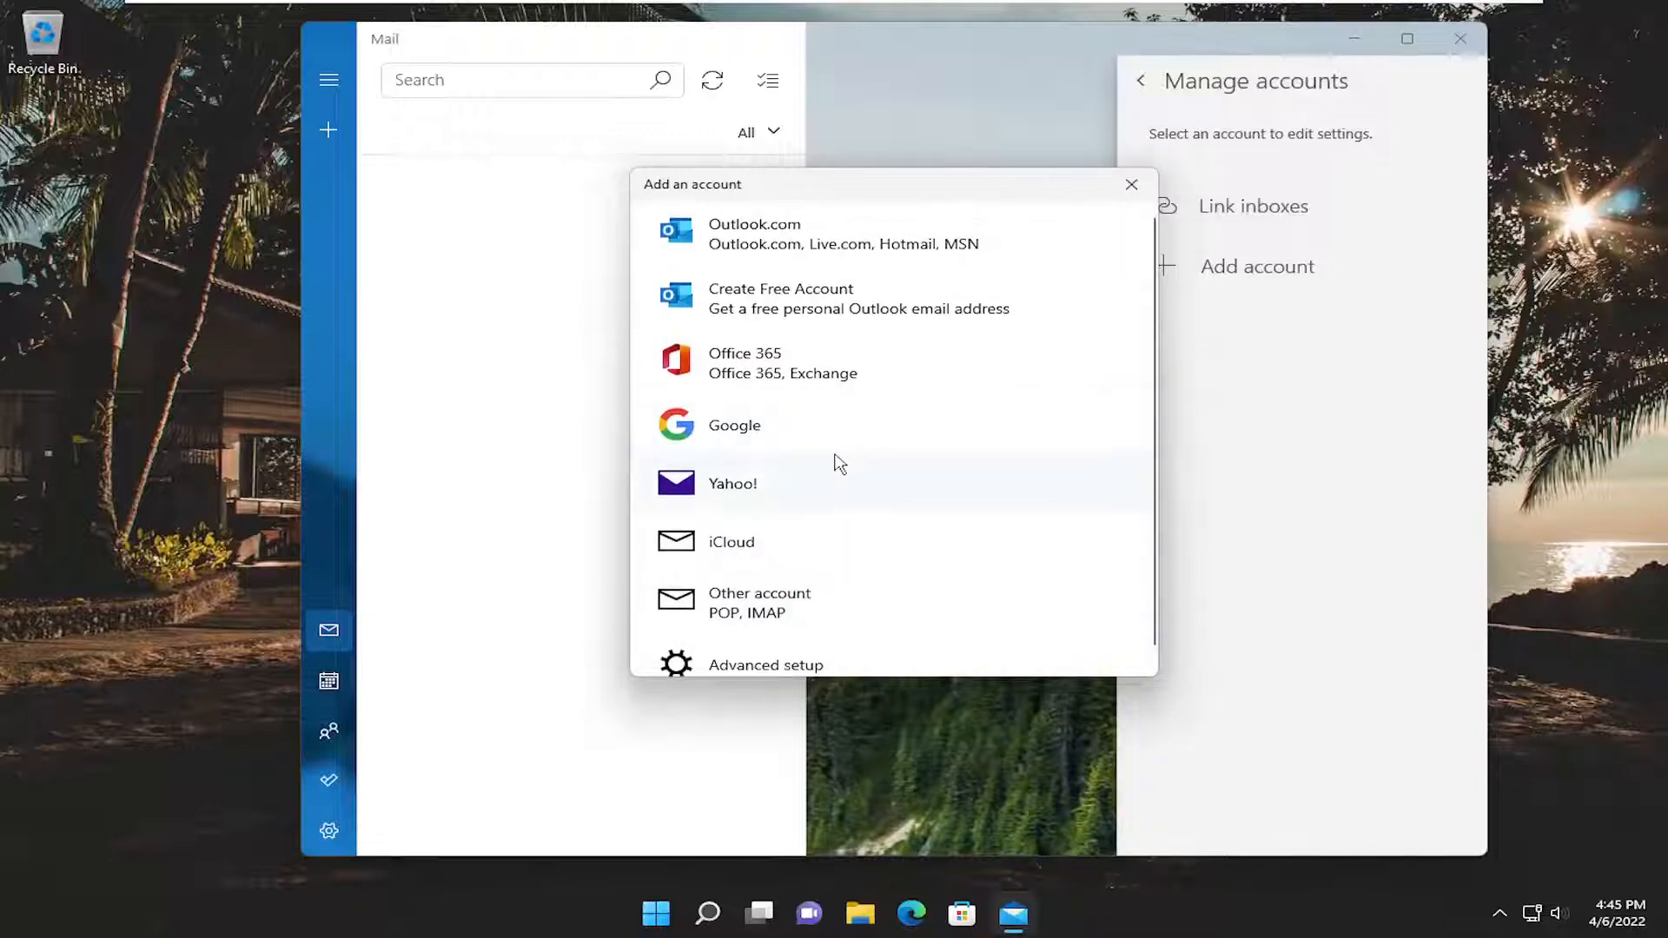
mouse_move(891, 521)
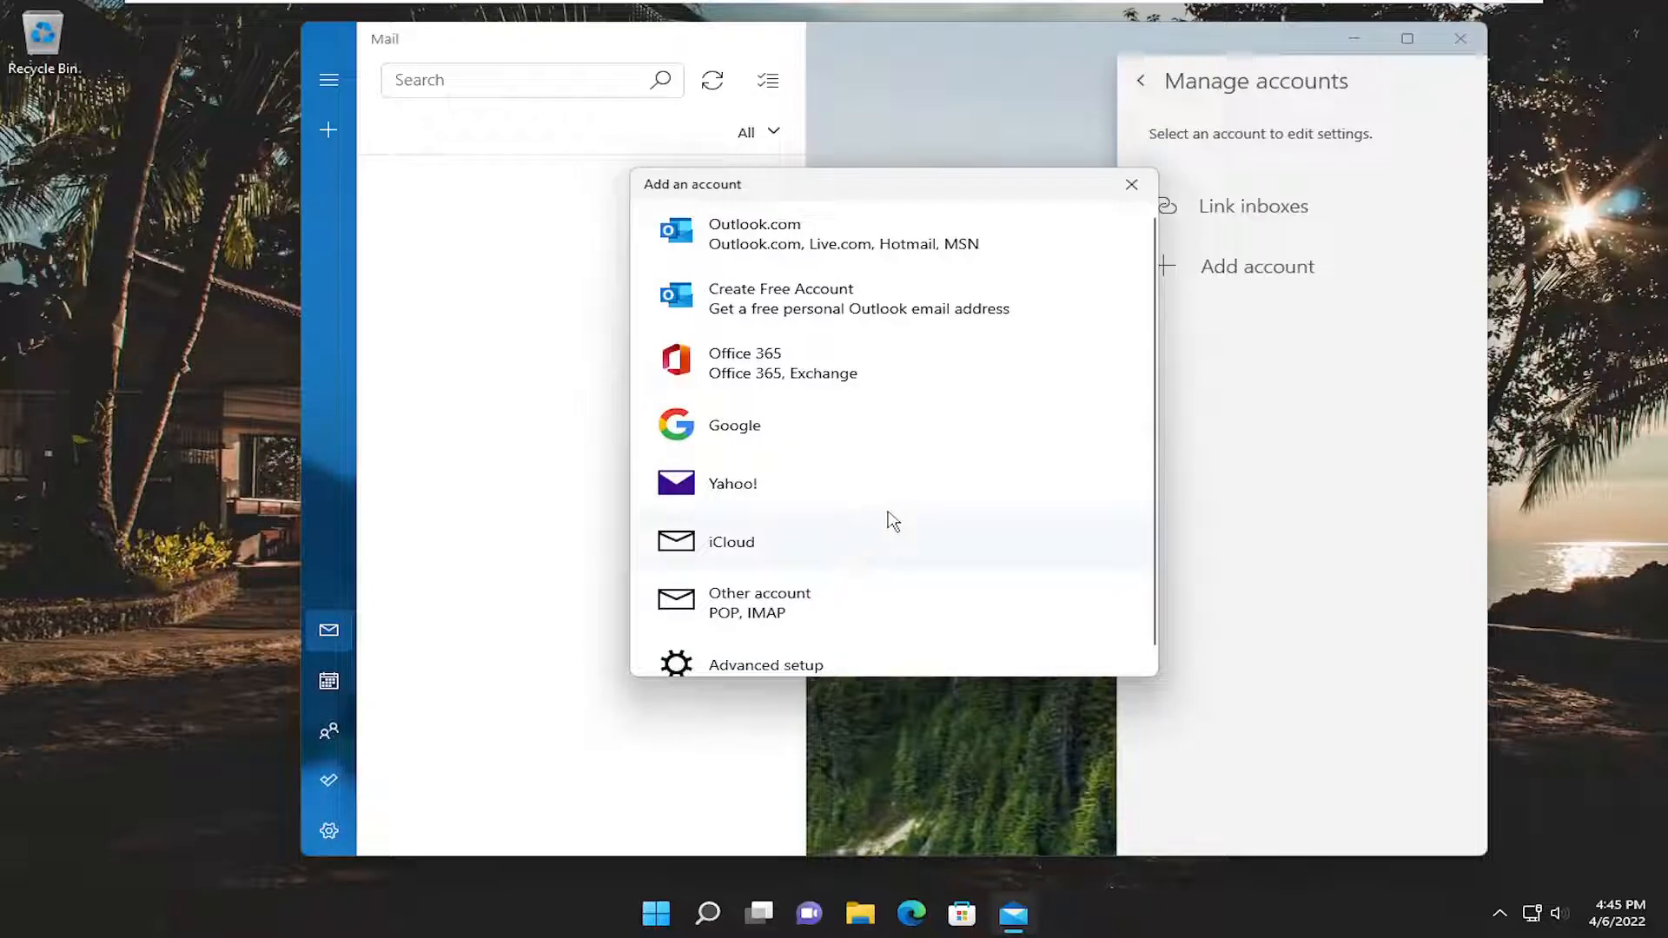
mouse_move(1033, 212)
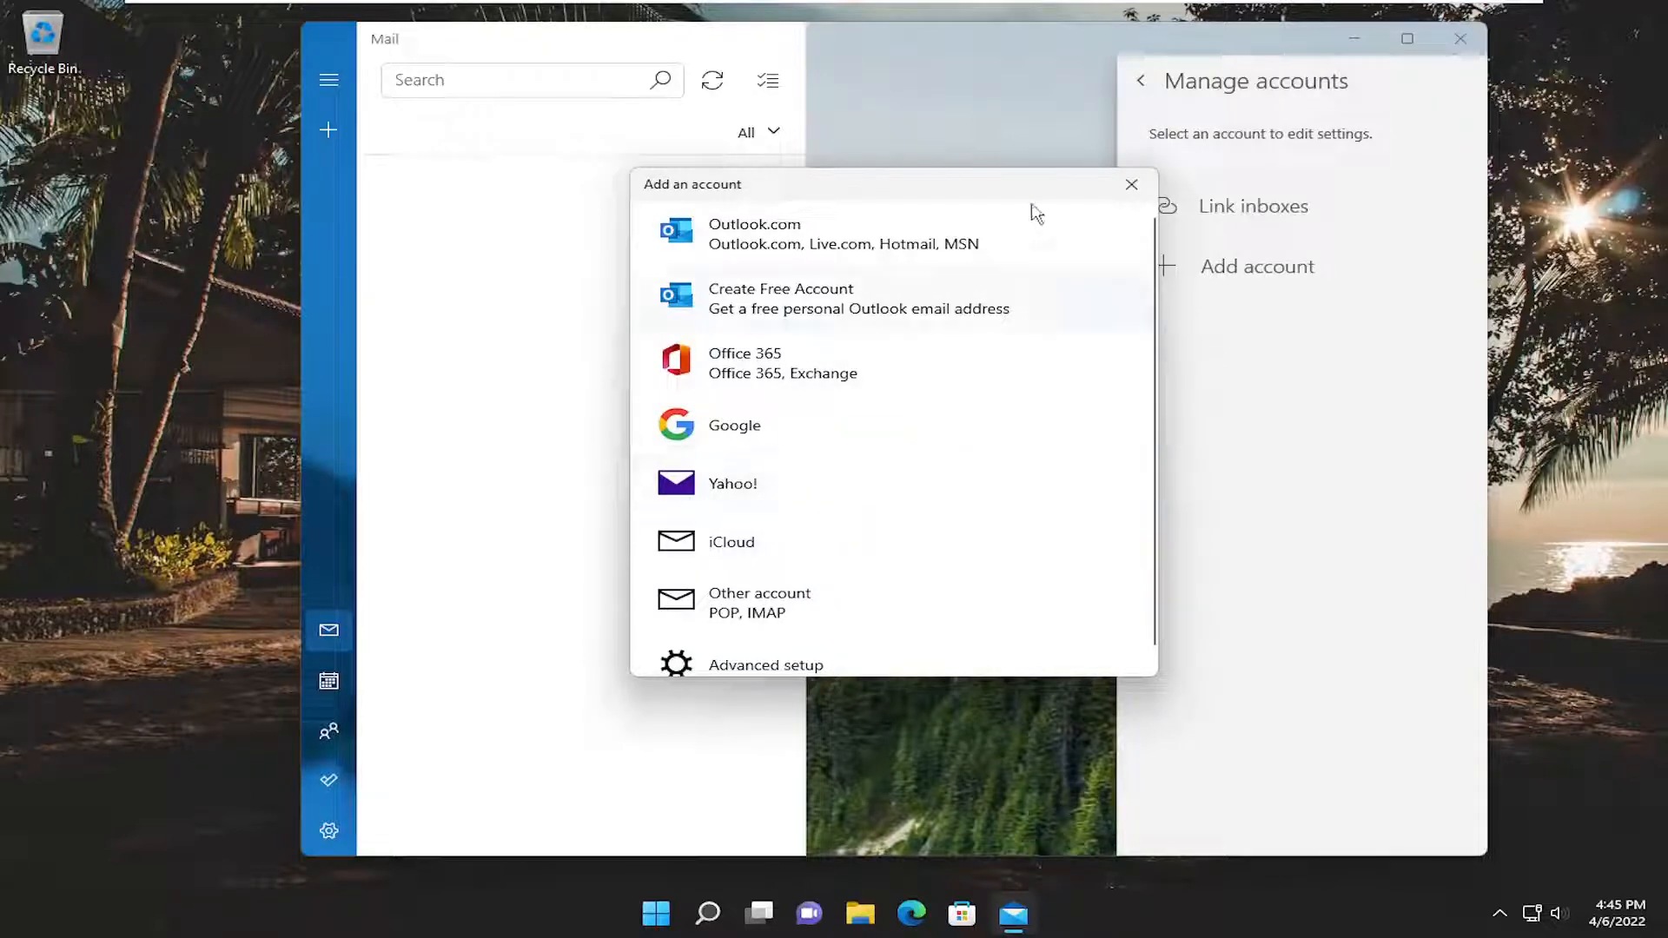
click(1131, 184)
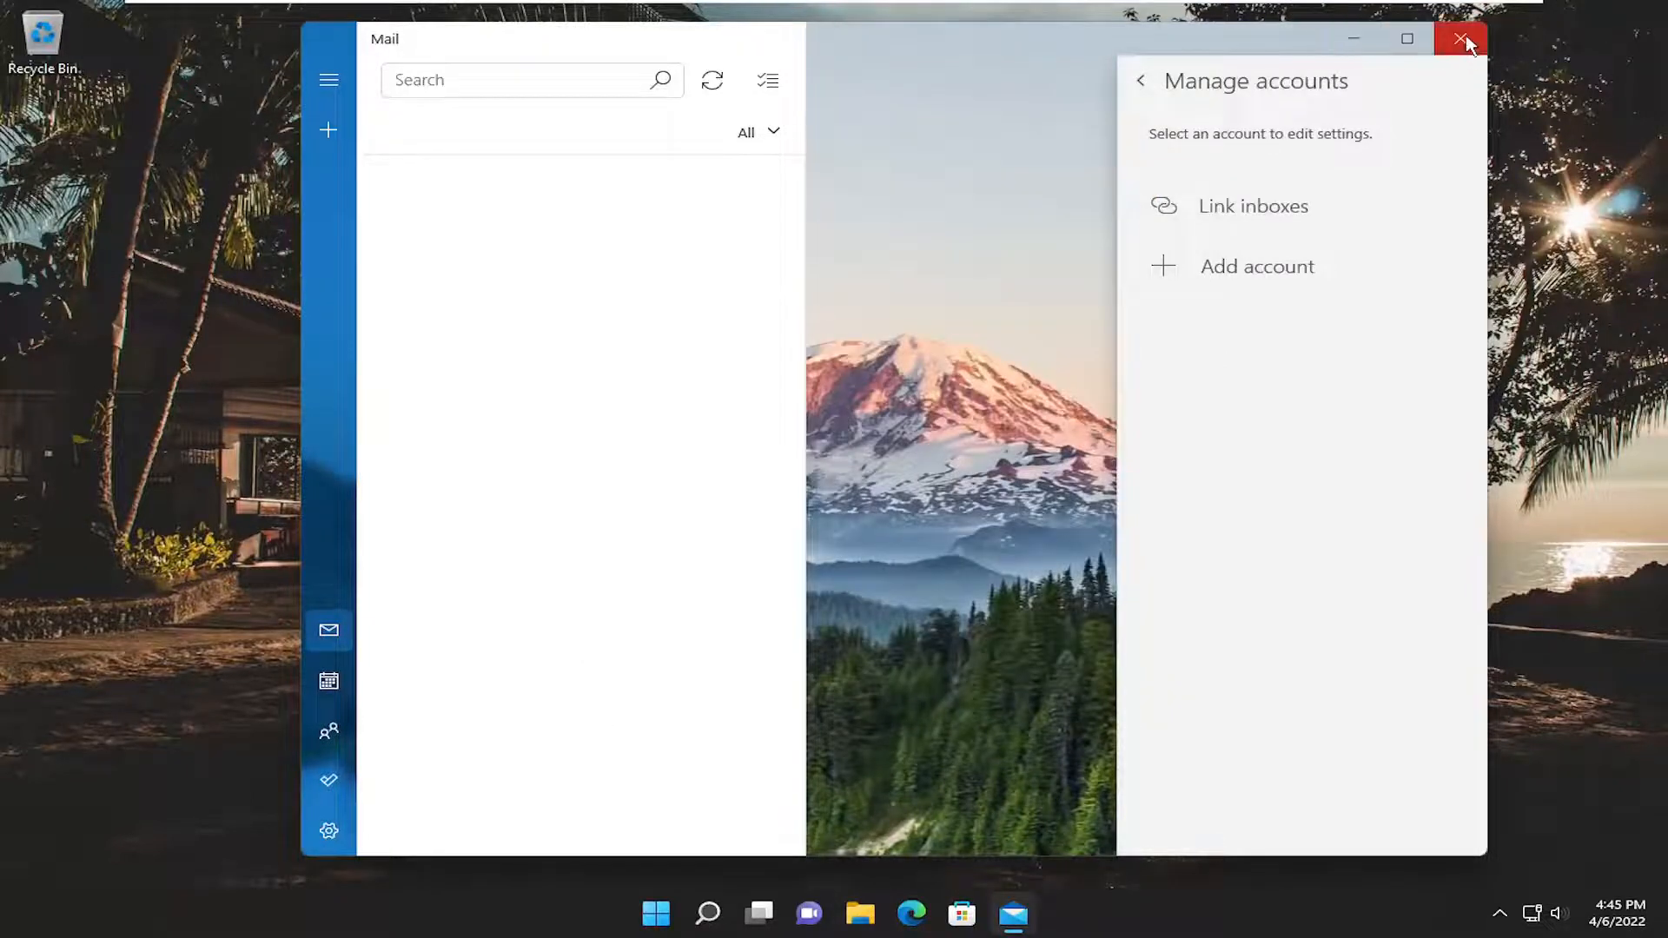
click(1461, 40)
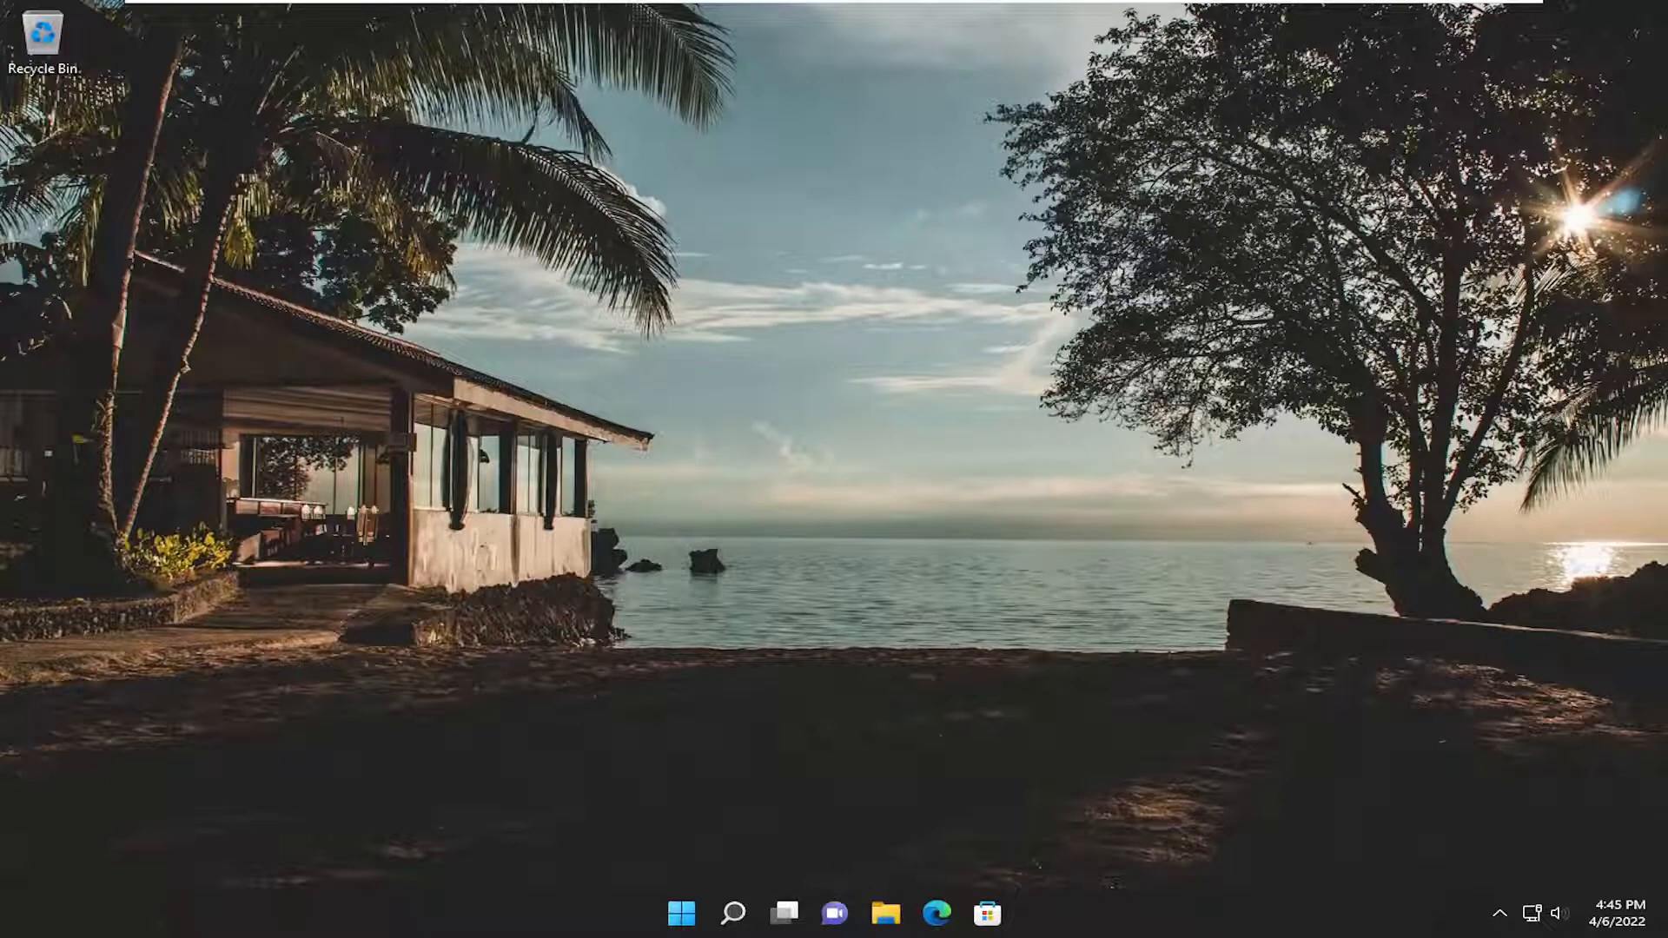